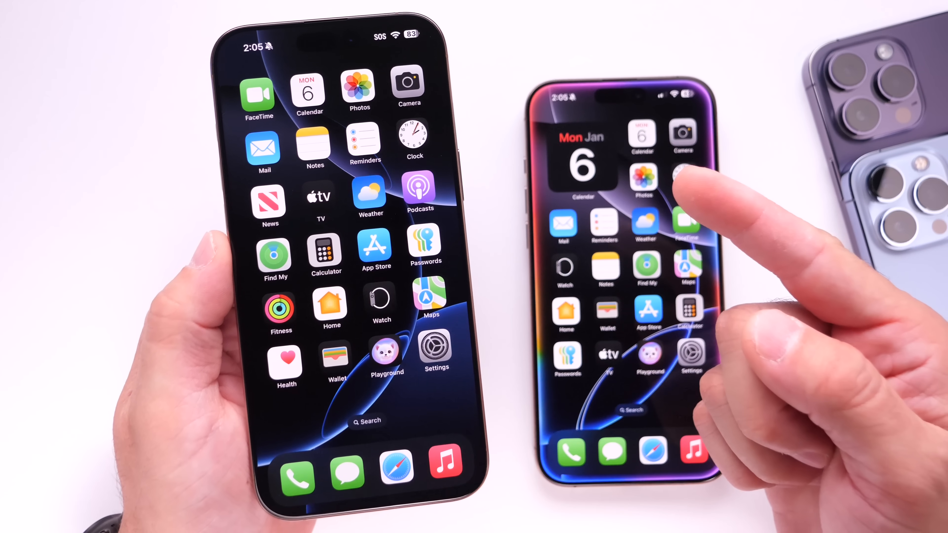
Visit the App Store account page with its apps and purchases, then return to Settings
left_click(436, 350)
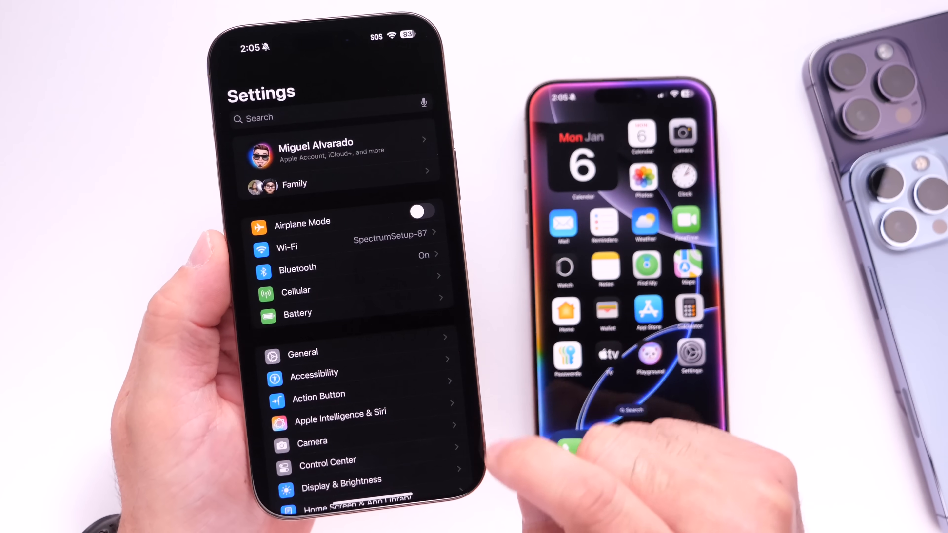
left_click(302, 353)
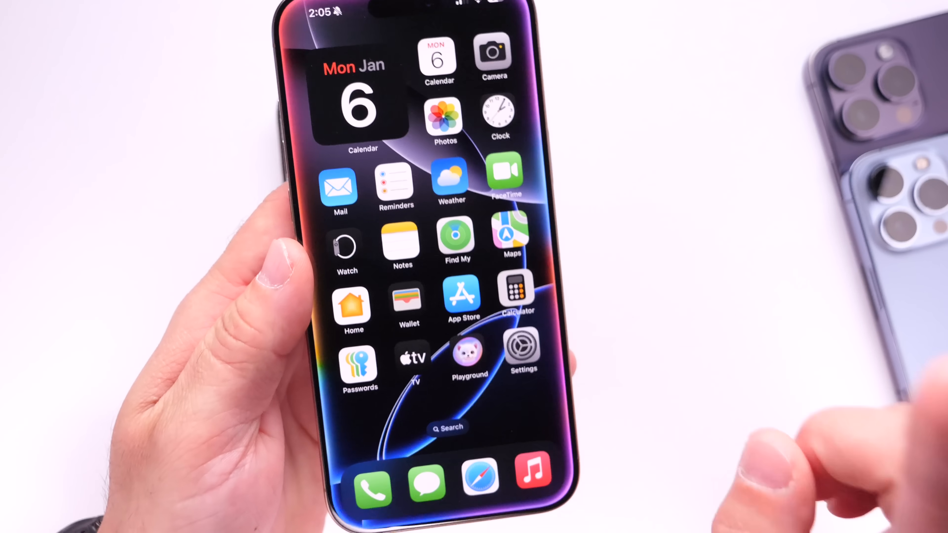
left_click(463, 296)
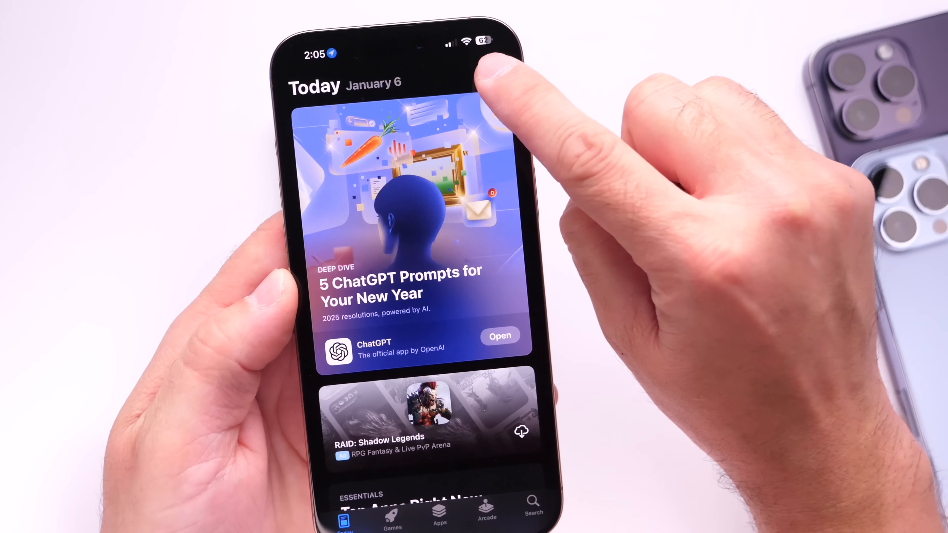
left_click(484, 73)
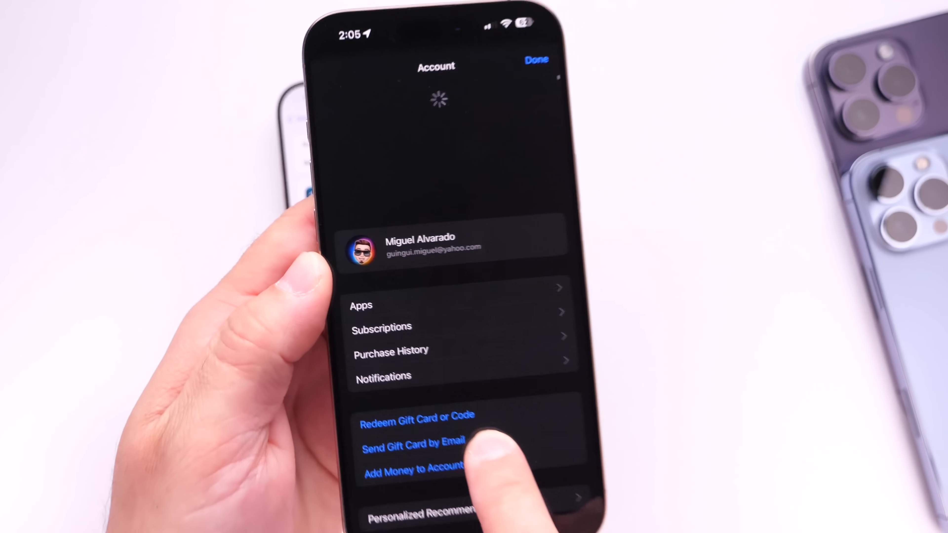
scroll("up", 3)
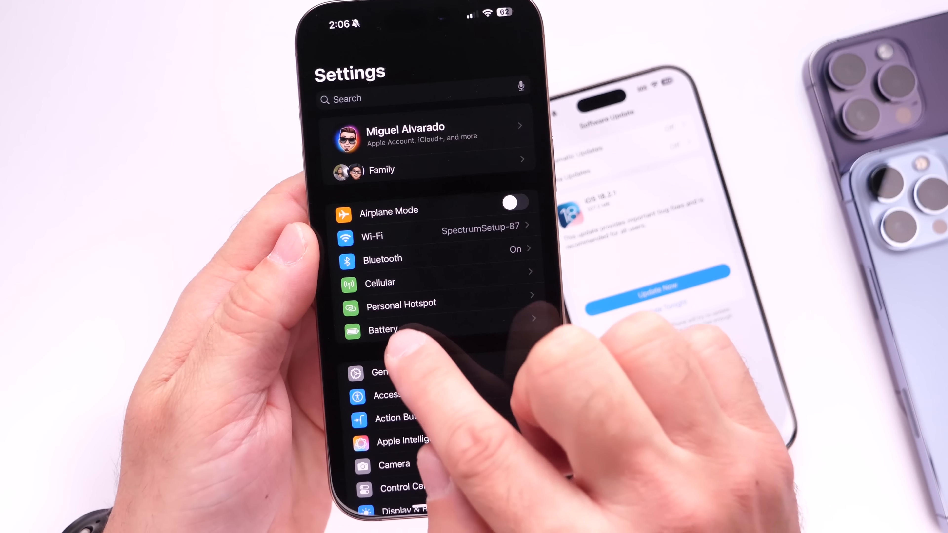
Scroll through Battery Usage by App, then swipe home
left_click(383, 329)
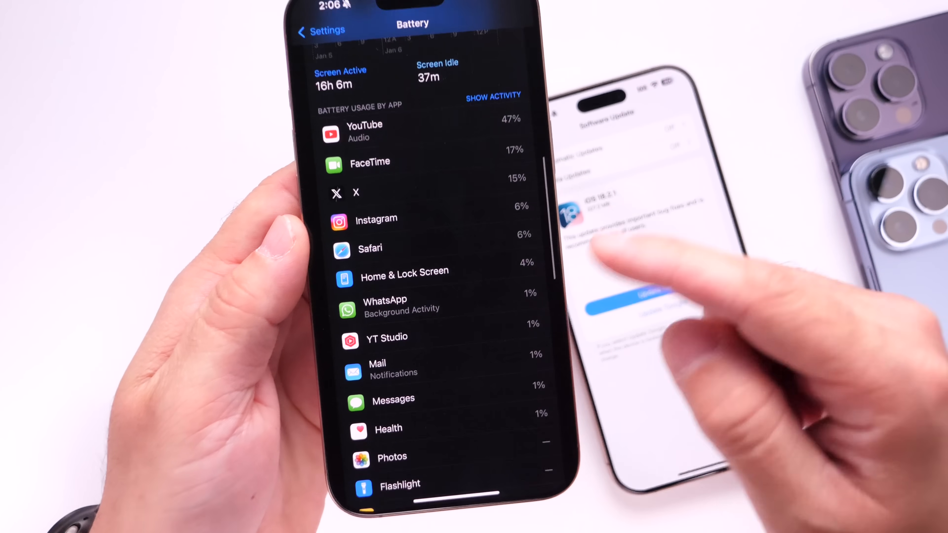
scroll("up", 3)
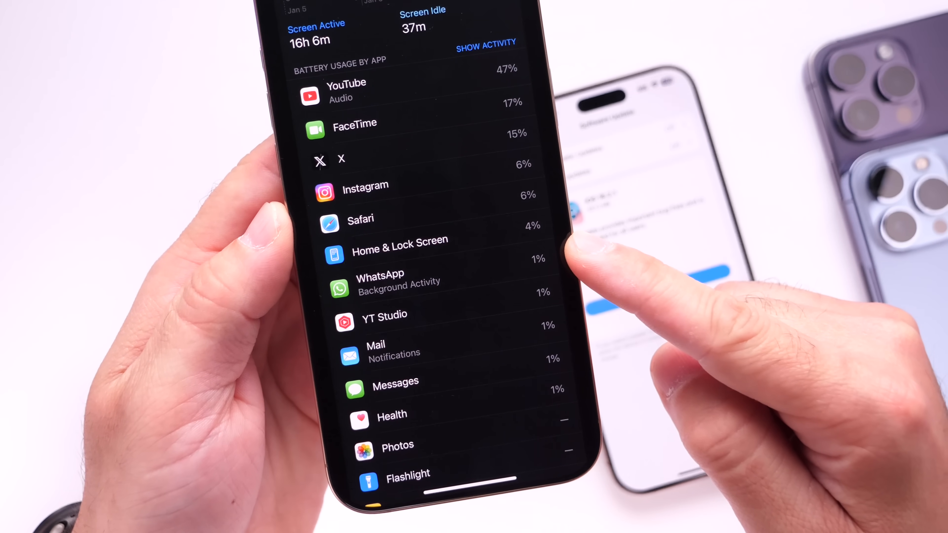
scroll("up", 3)
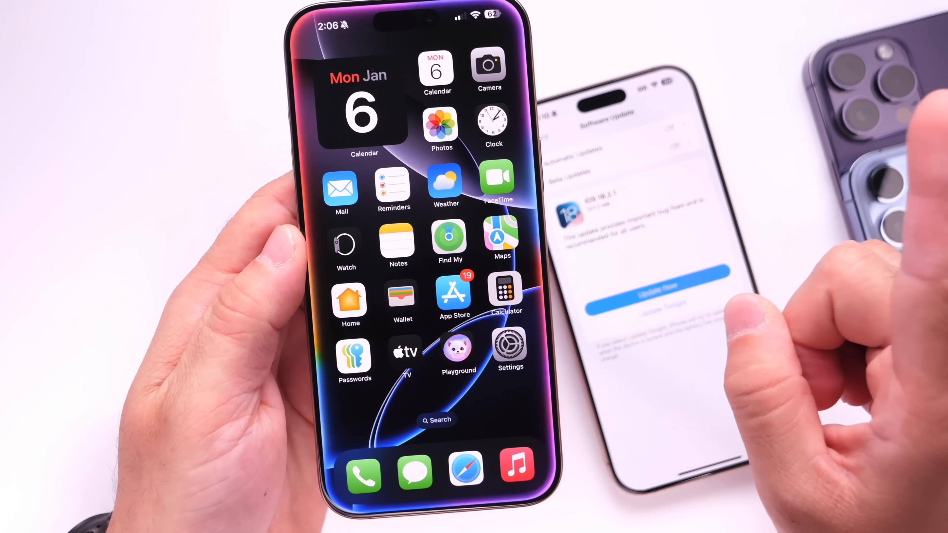
View the Face ID & Passcode options after entering the passcode
left_click(510, 351)
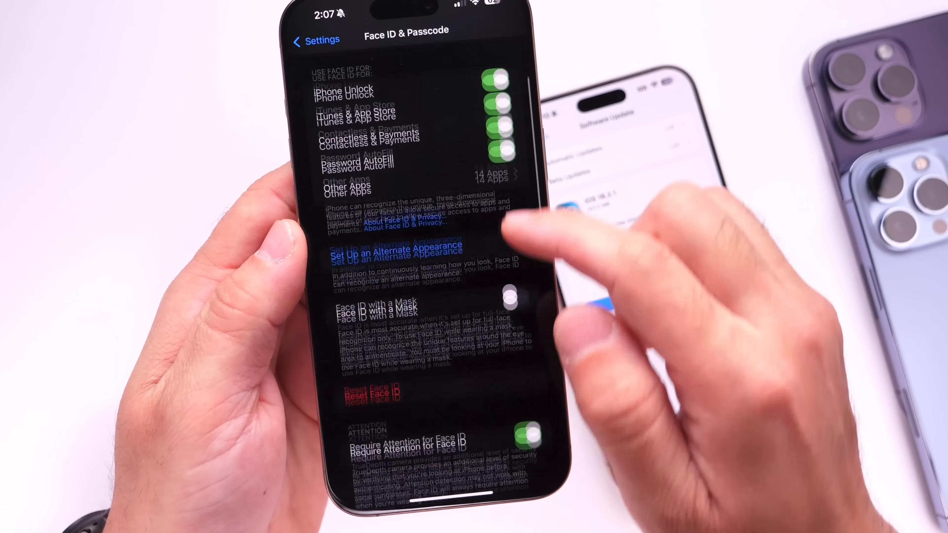
scroll("up", 3)
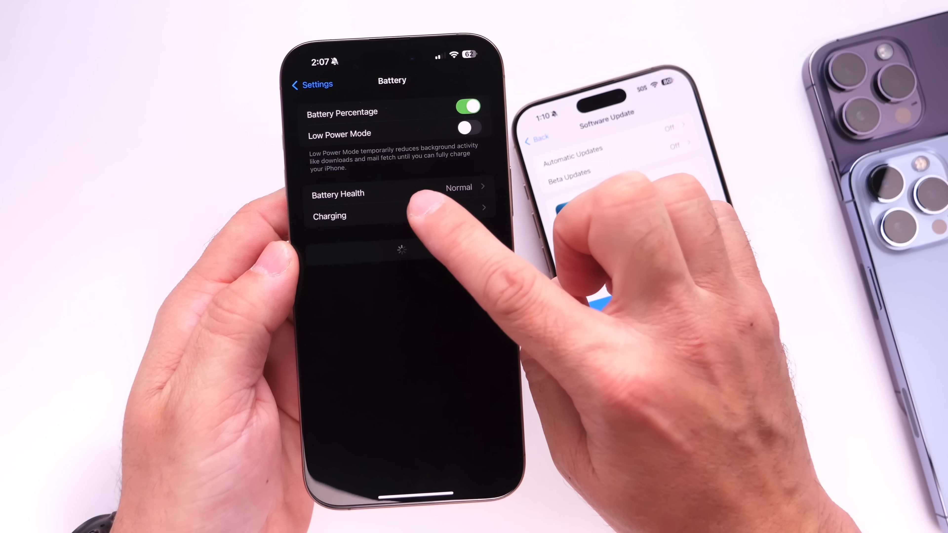
View the Charging options with the charge limit slider at 90%
left_click(329, 216)
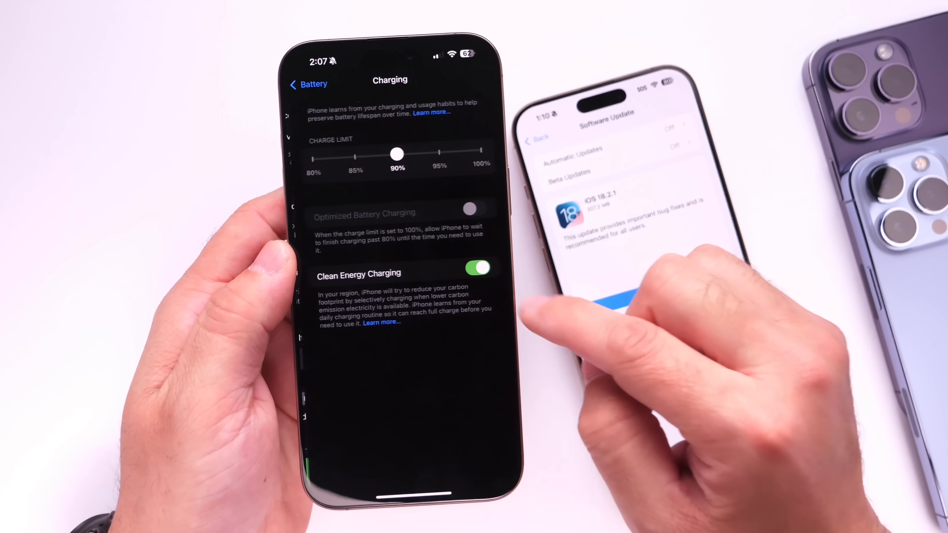